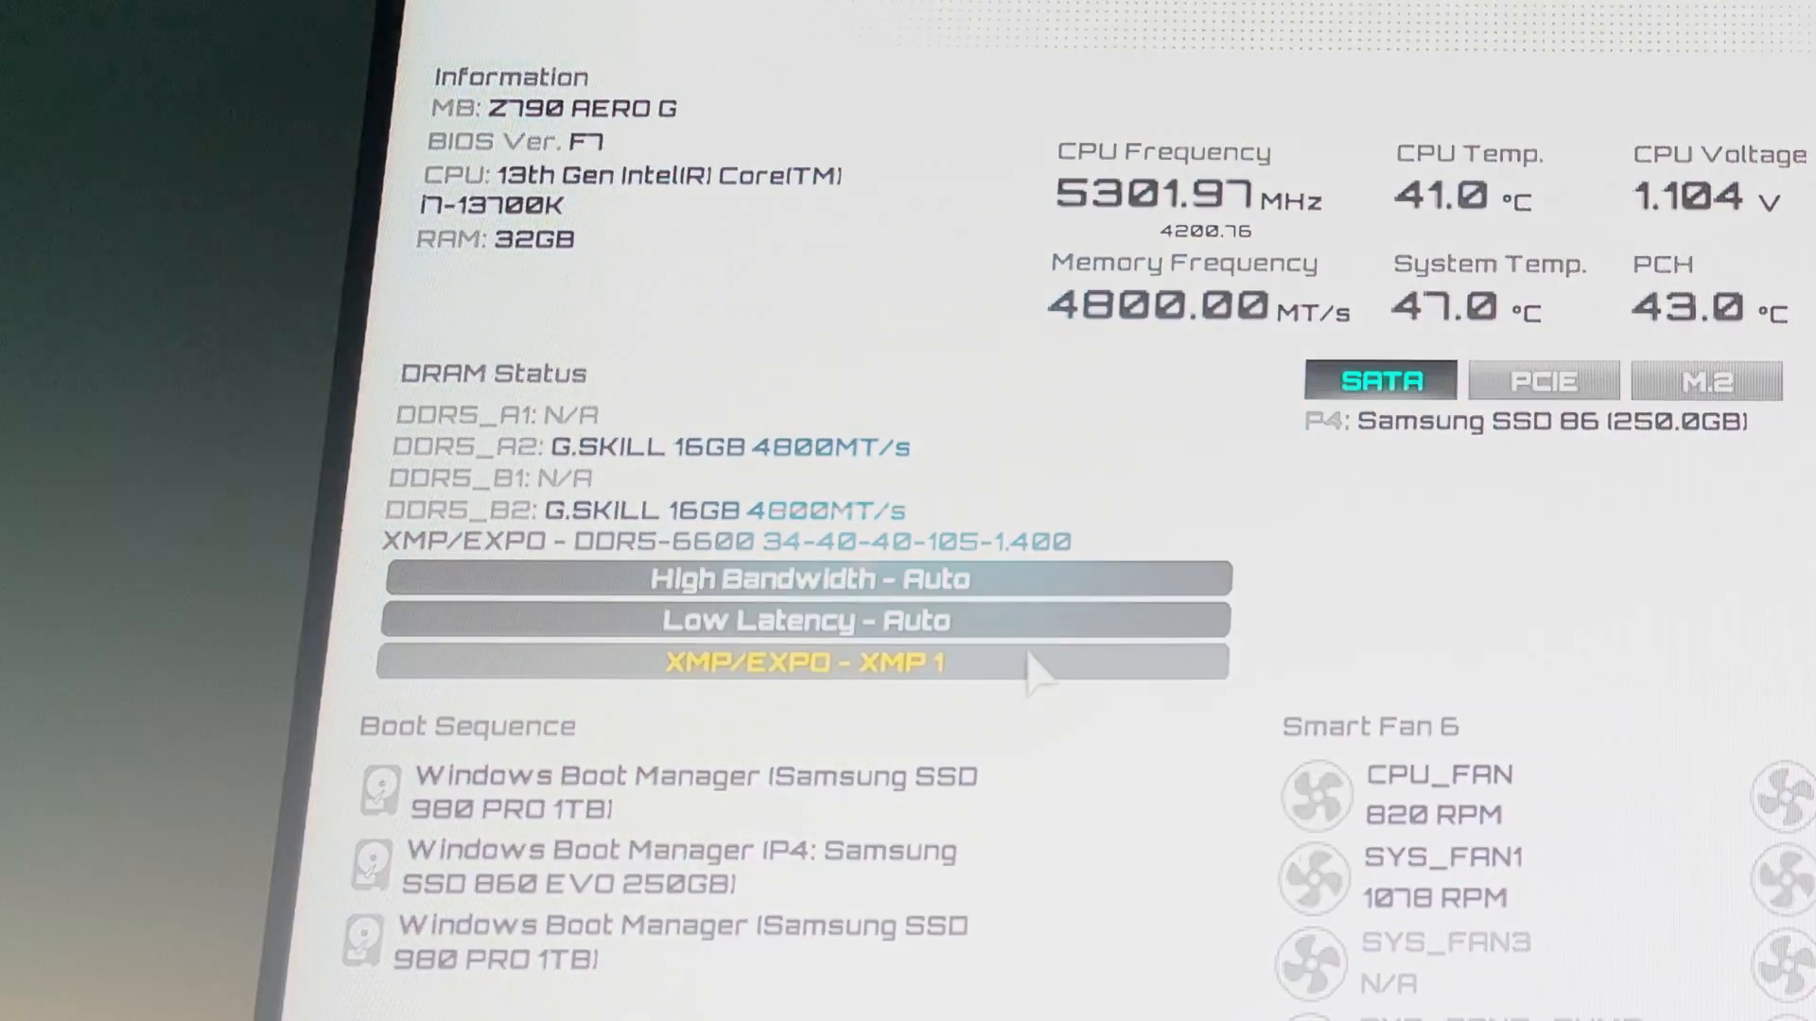
Step: Set Extreme Memory Profile (X.M.P.) to XMP 1 in the Tweaker tab
{"action": "left_click", "coordinate": [804, 662]}
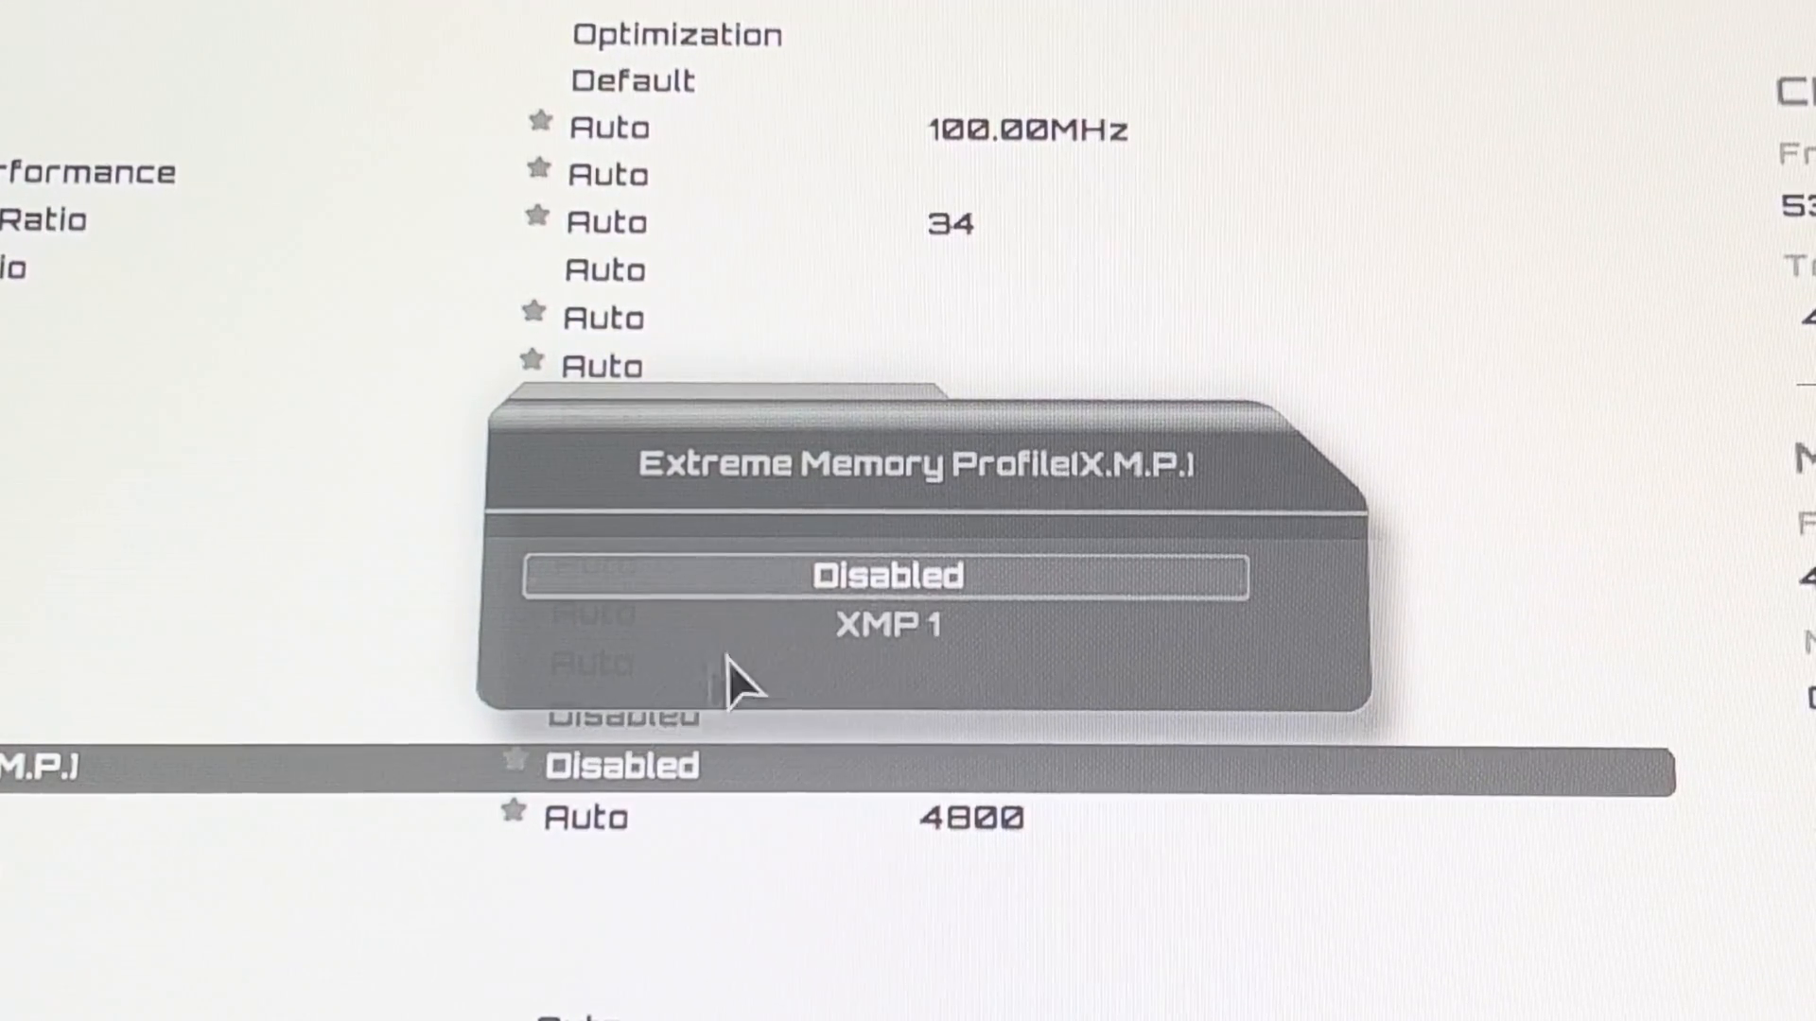
{"action": "left_click", "coordinate": [888, 622]}
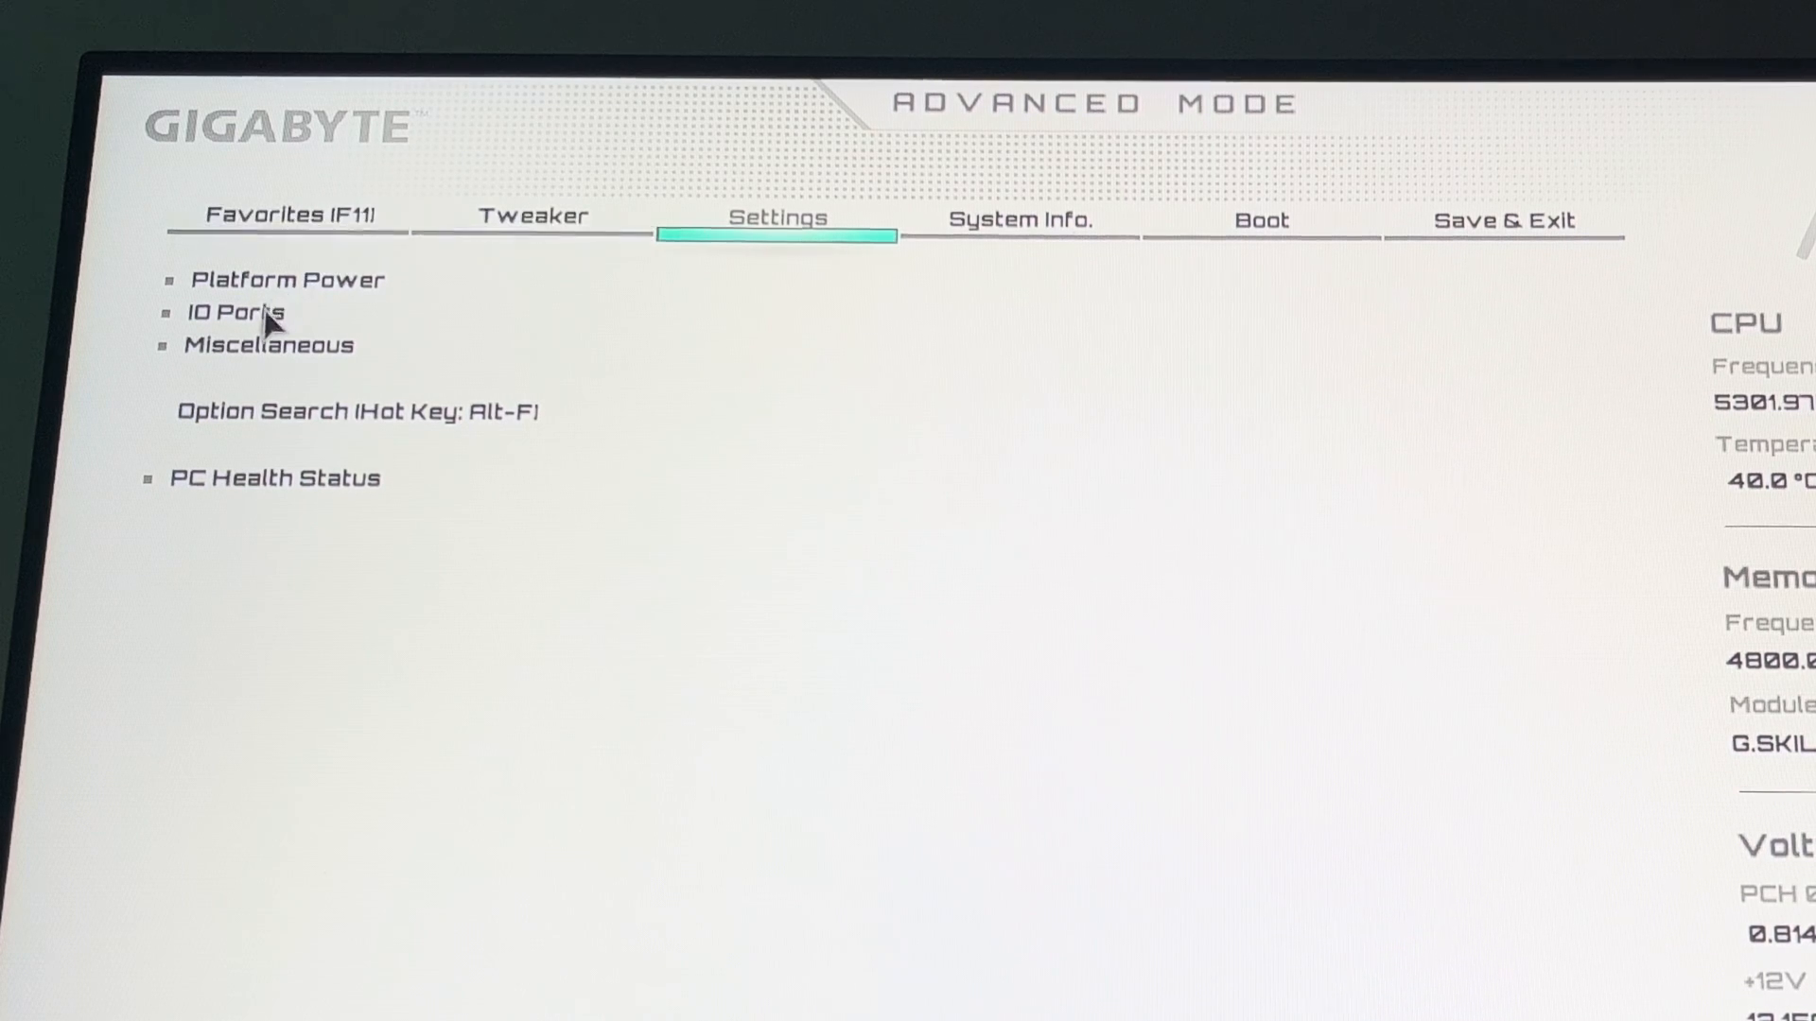
Step: In IO Ports, set Above 4G Decoding to Enabled
{"action": "left_click", "coordinate": [234, 313]}
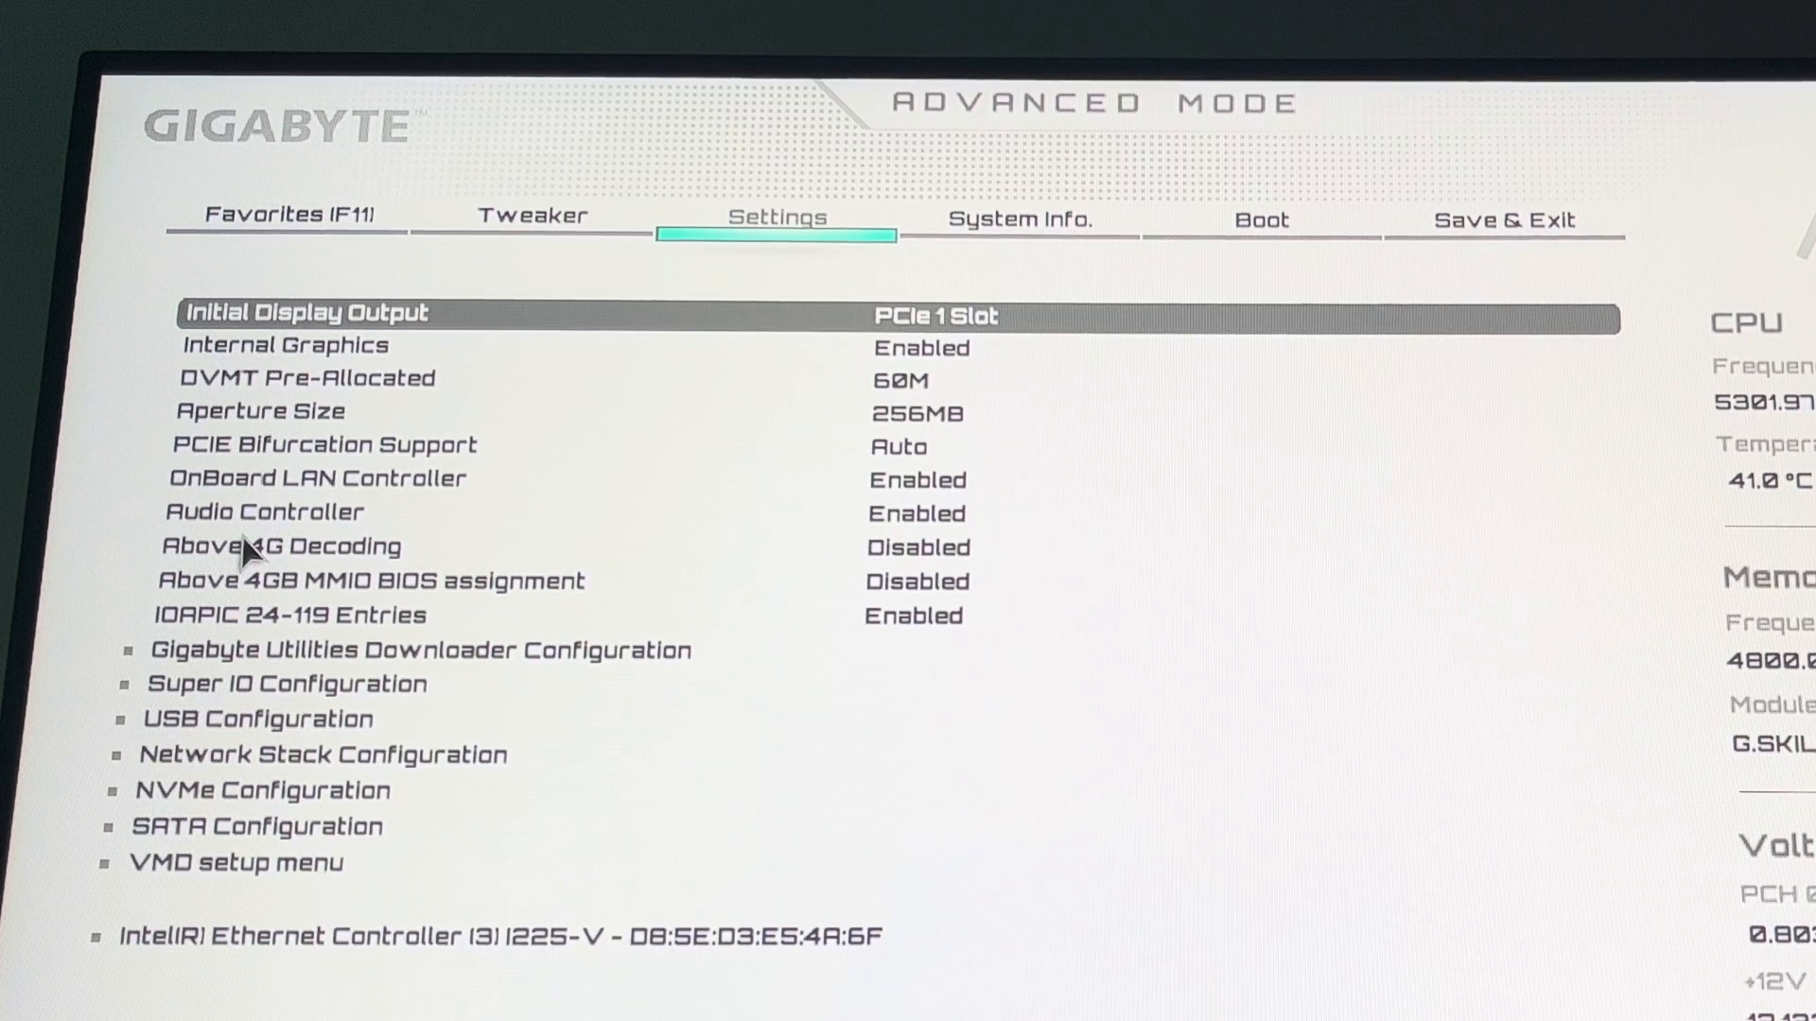
{"action": "left_click", "coordinate": [278, 545]}
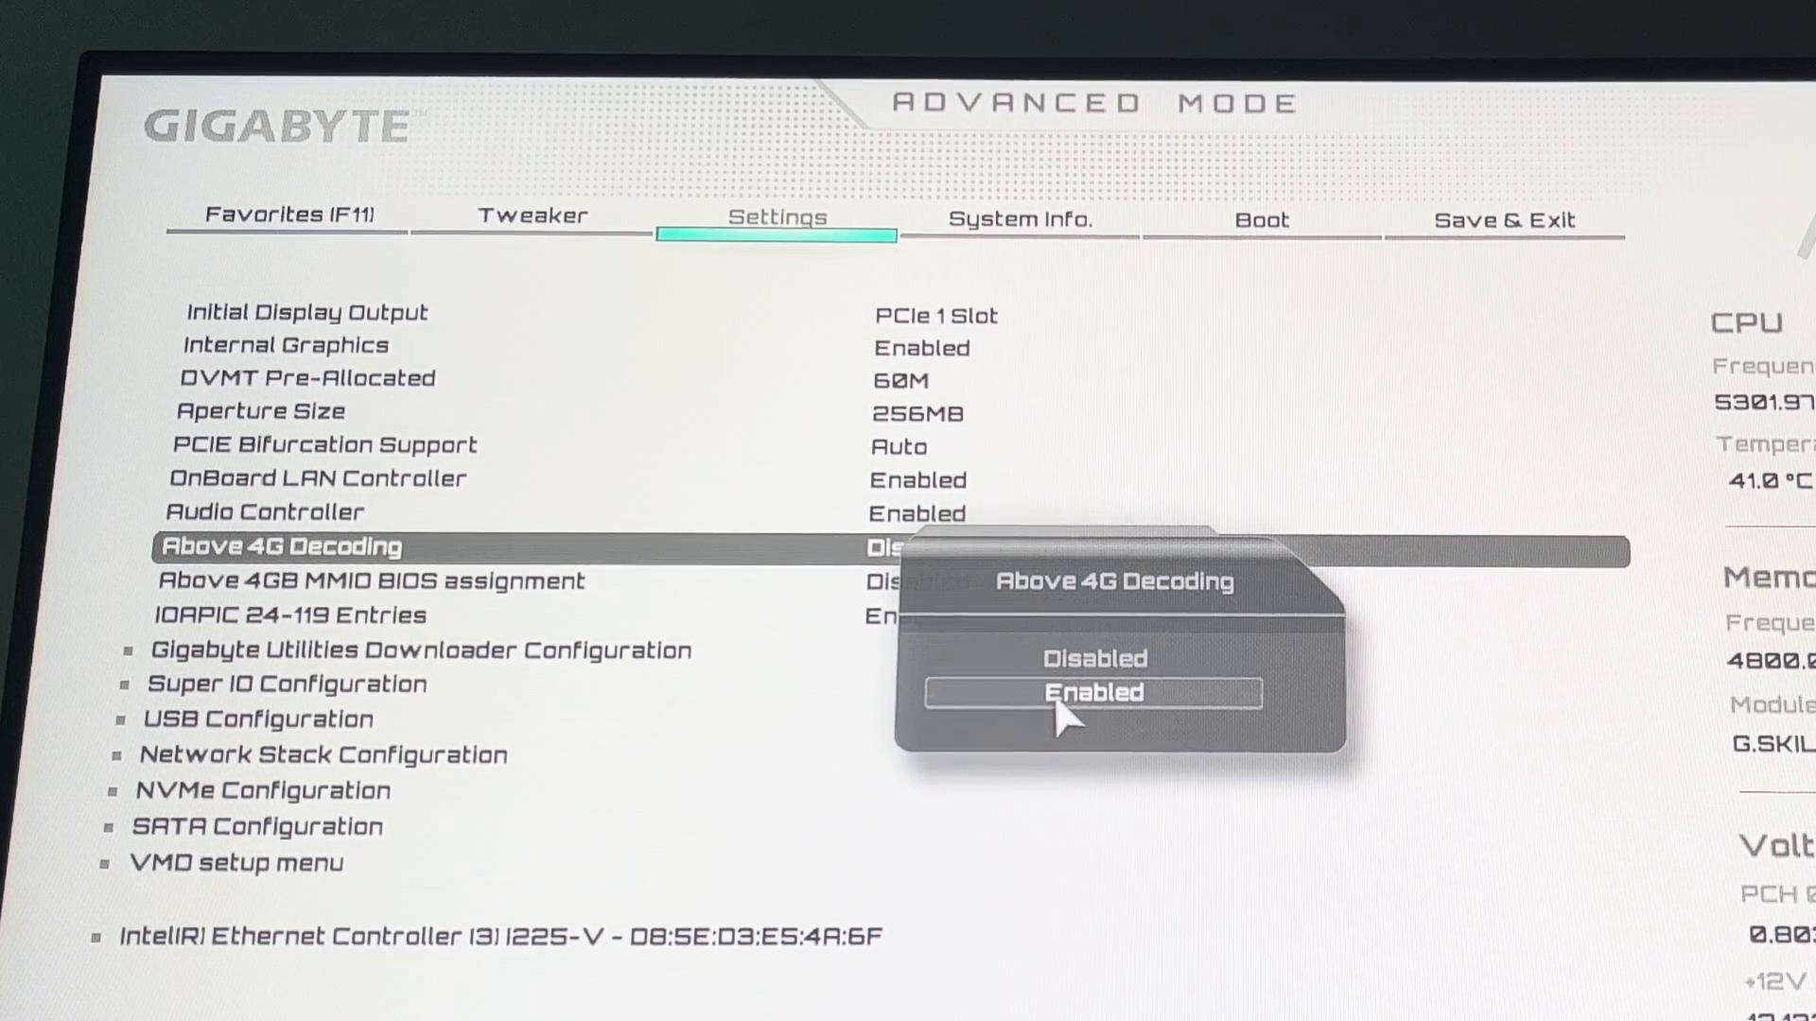
{"action": "left_click", "coordinate": [1090, 691]}
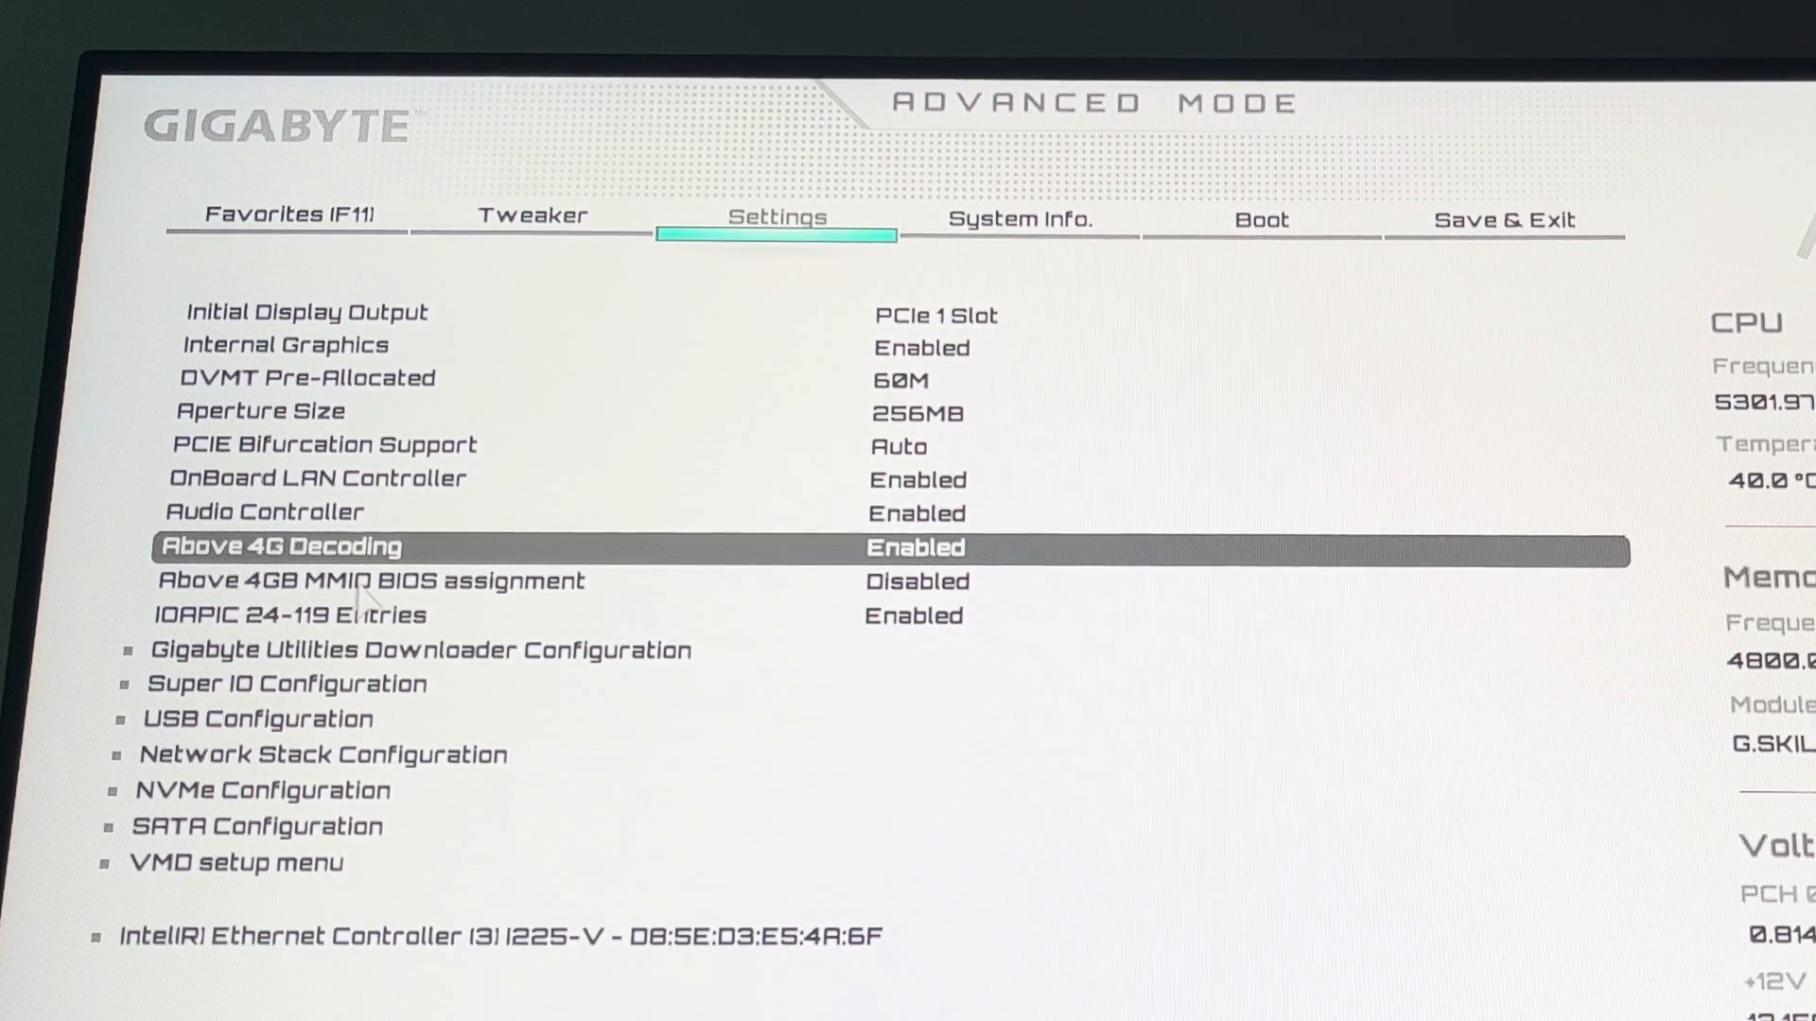
Step: Set Above 4GB MMIO BIOS assignment and Re-Size BAR Support to Enabled
{"action": "key", "text": "Down"}
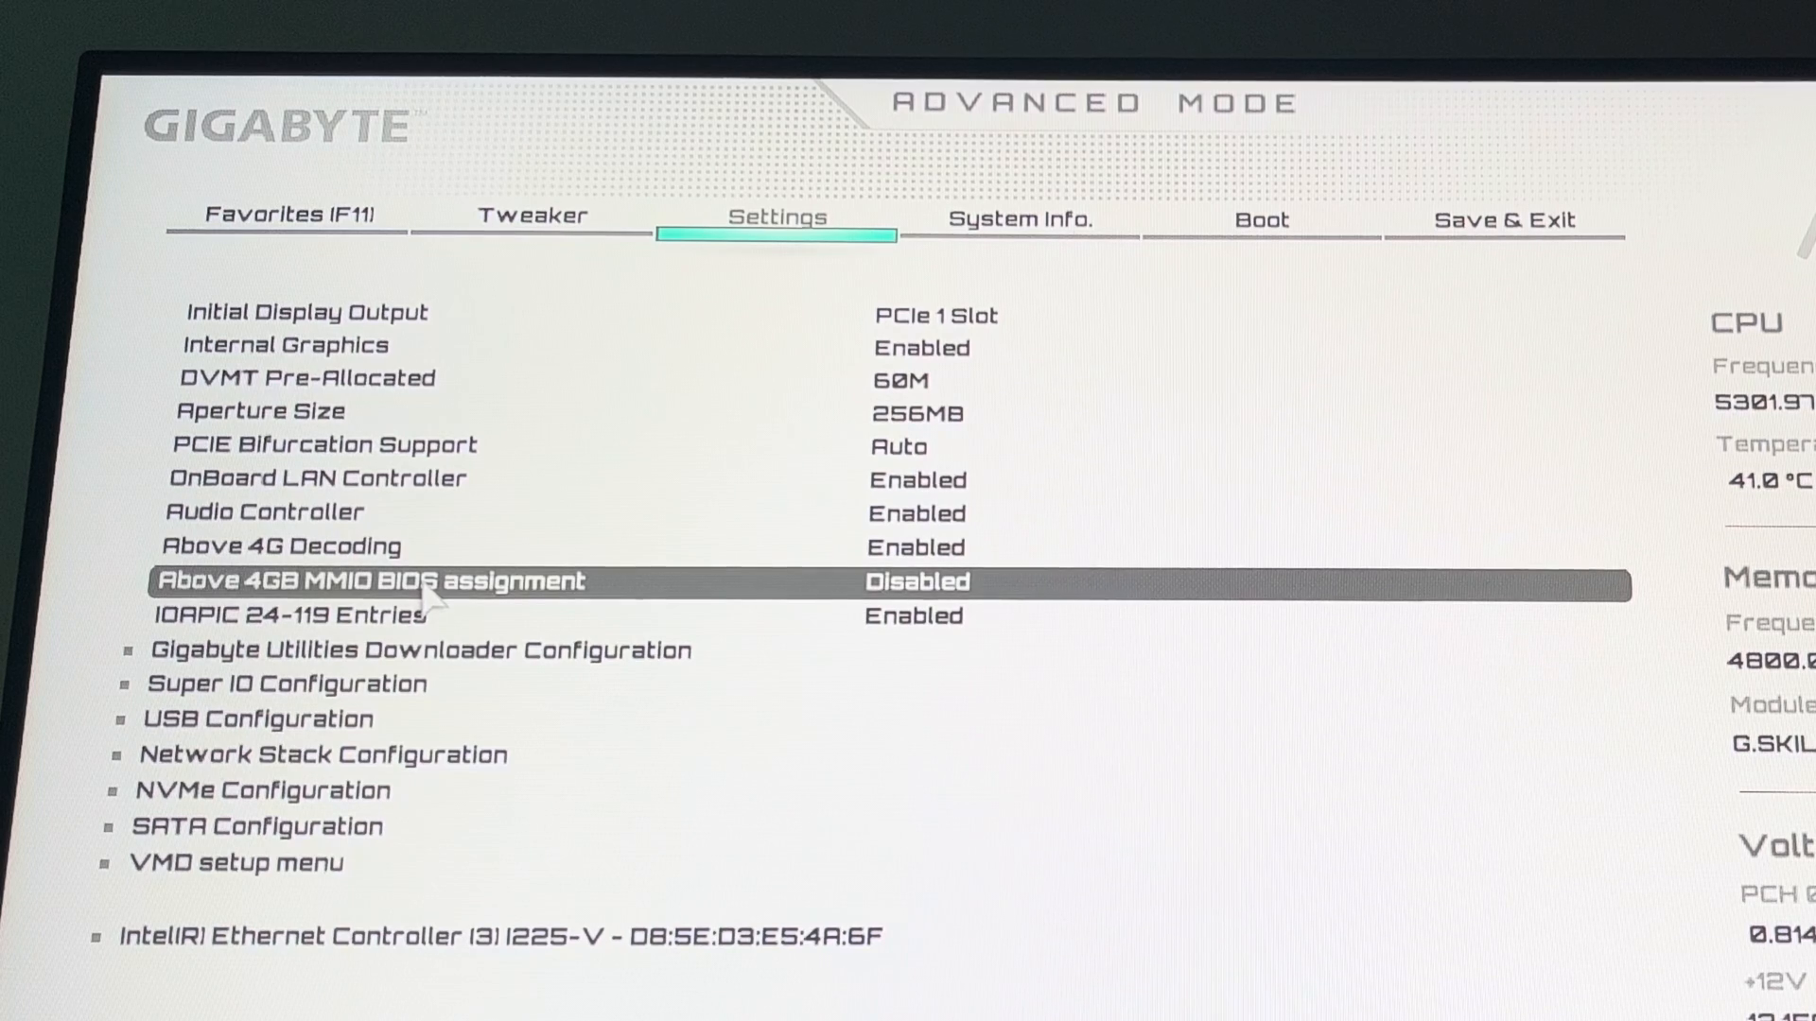
{"action": "left_click", "coordinate": [386, 580]}
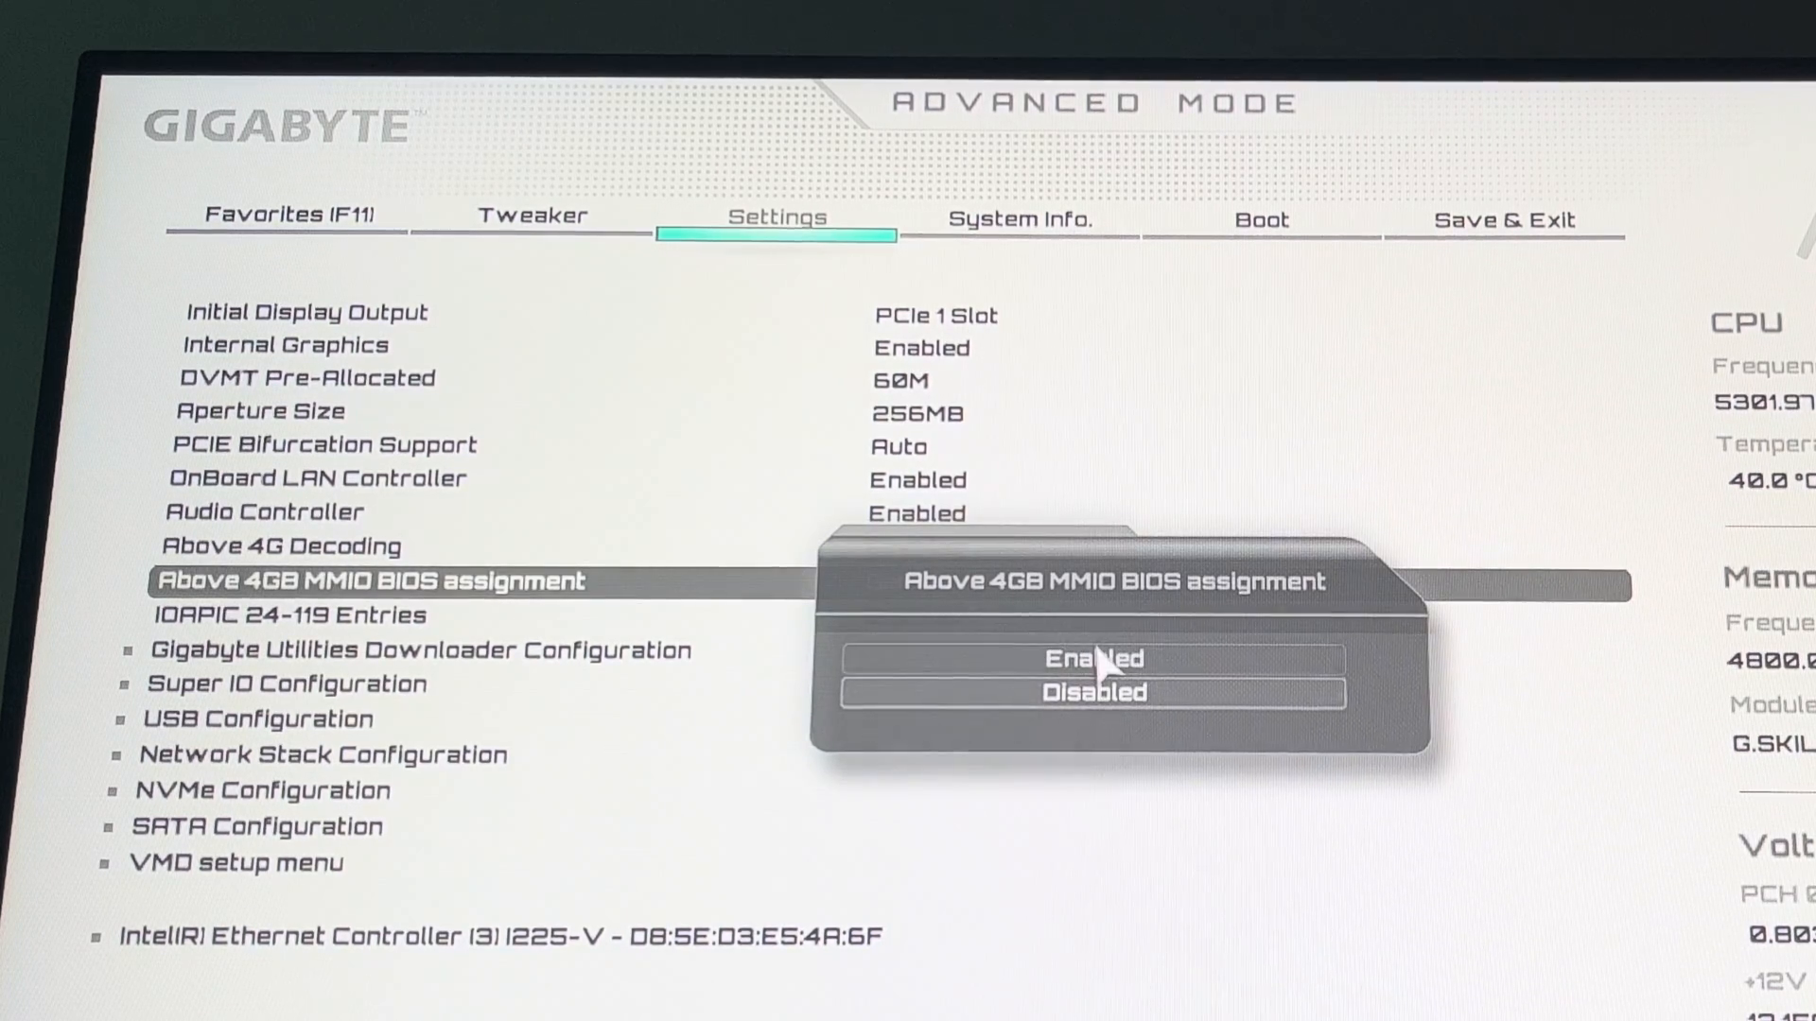
{"action": "left_click", "coordinate": [1090, 658]}
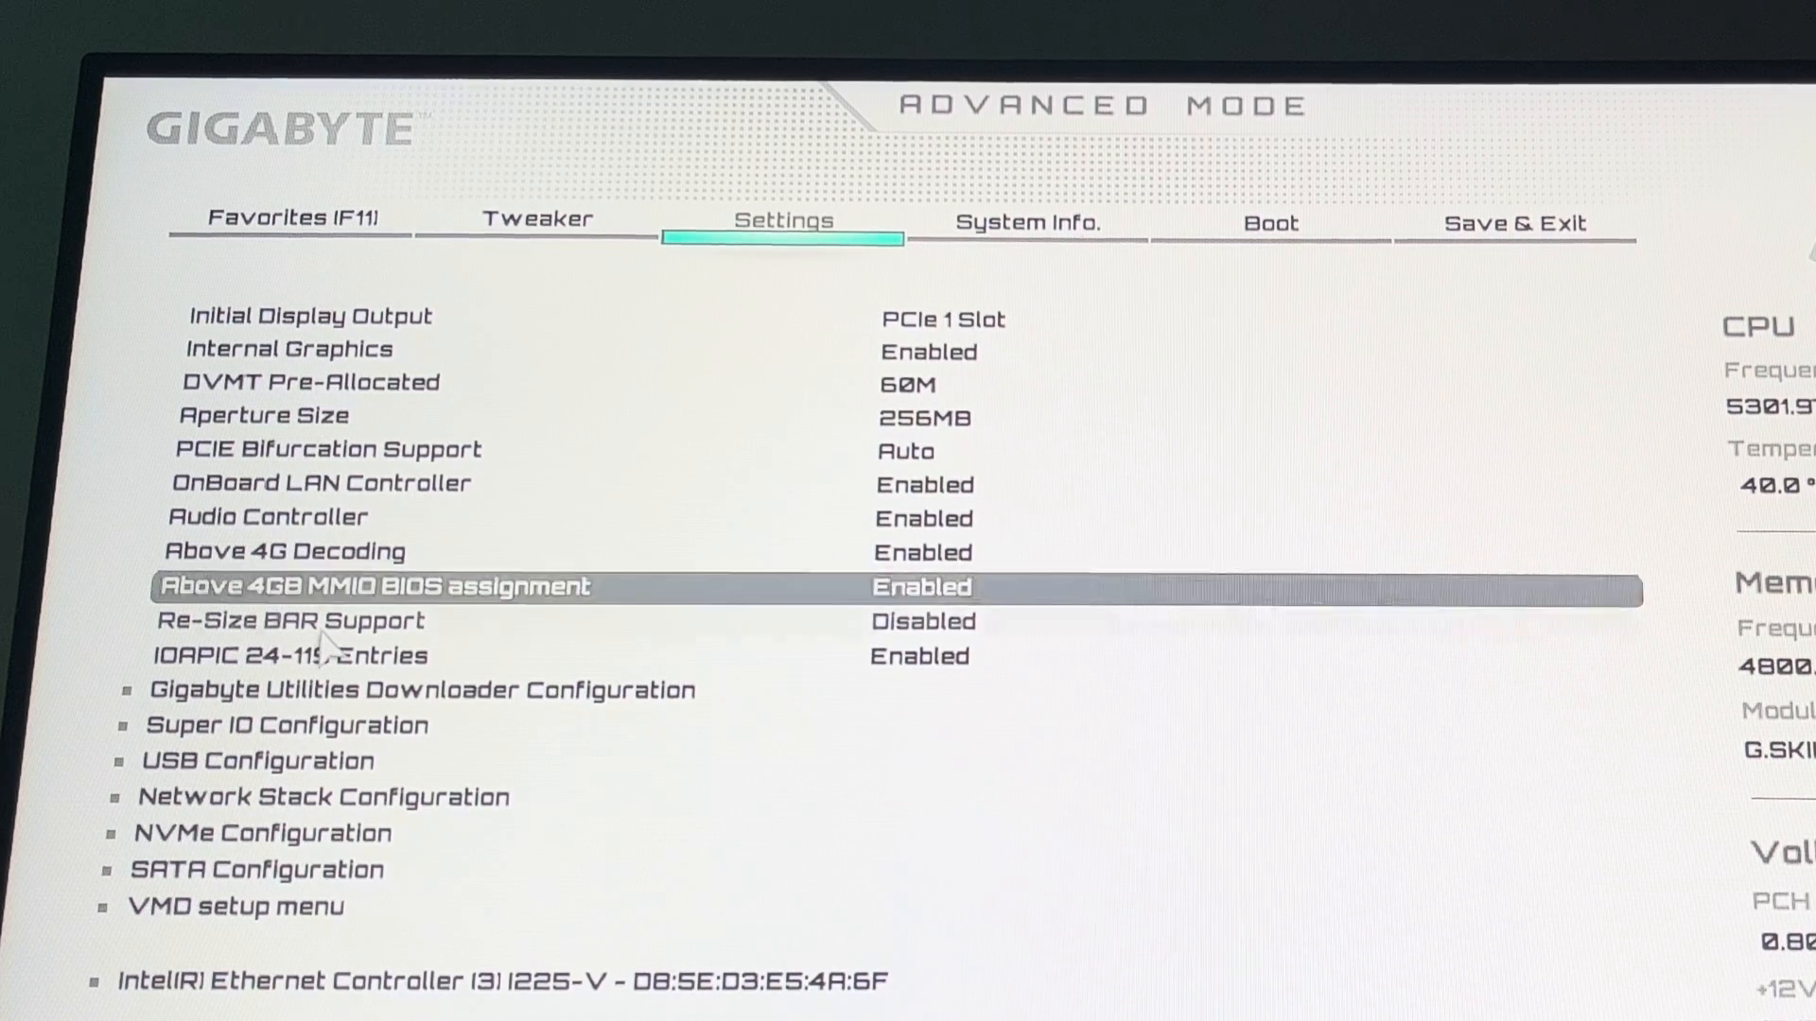
{"action": "left_click", "coordinate": [289, 619]}
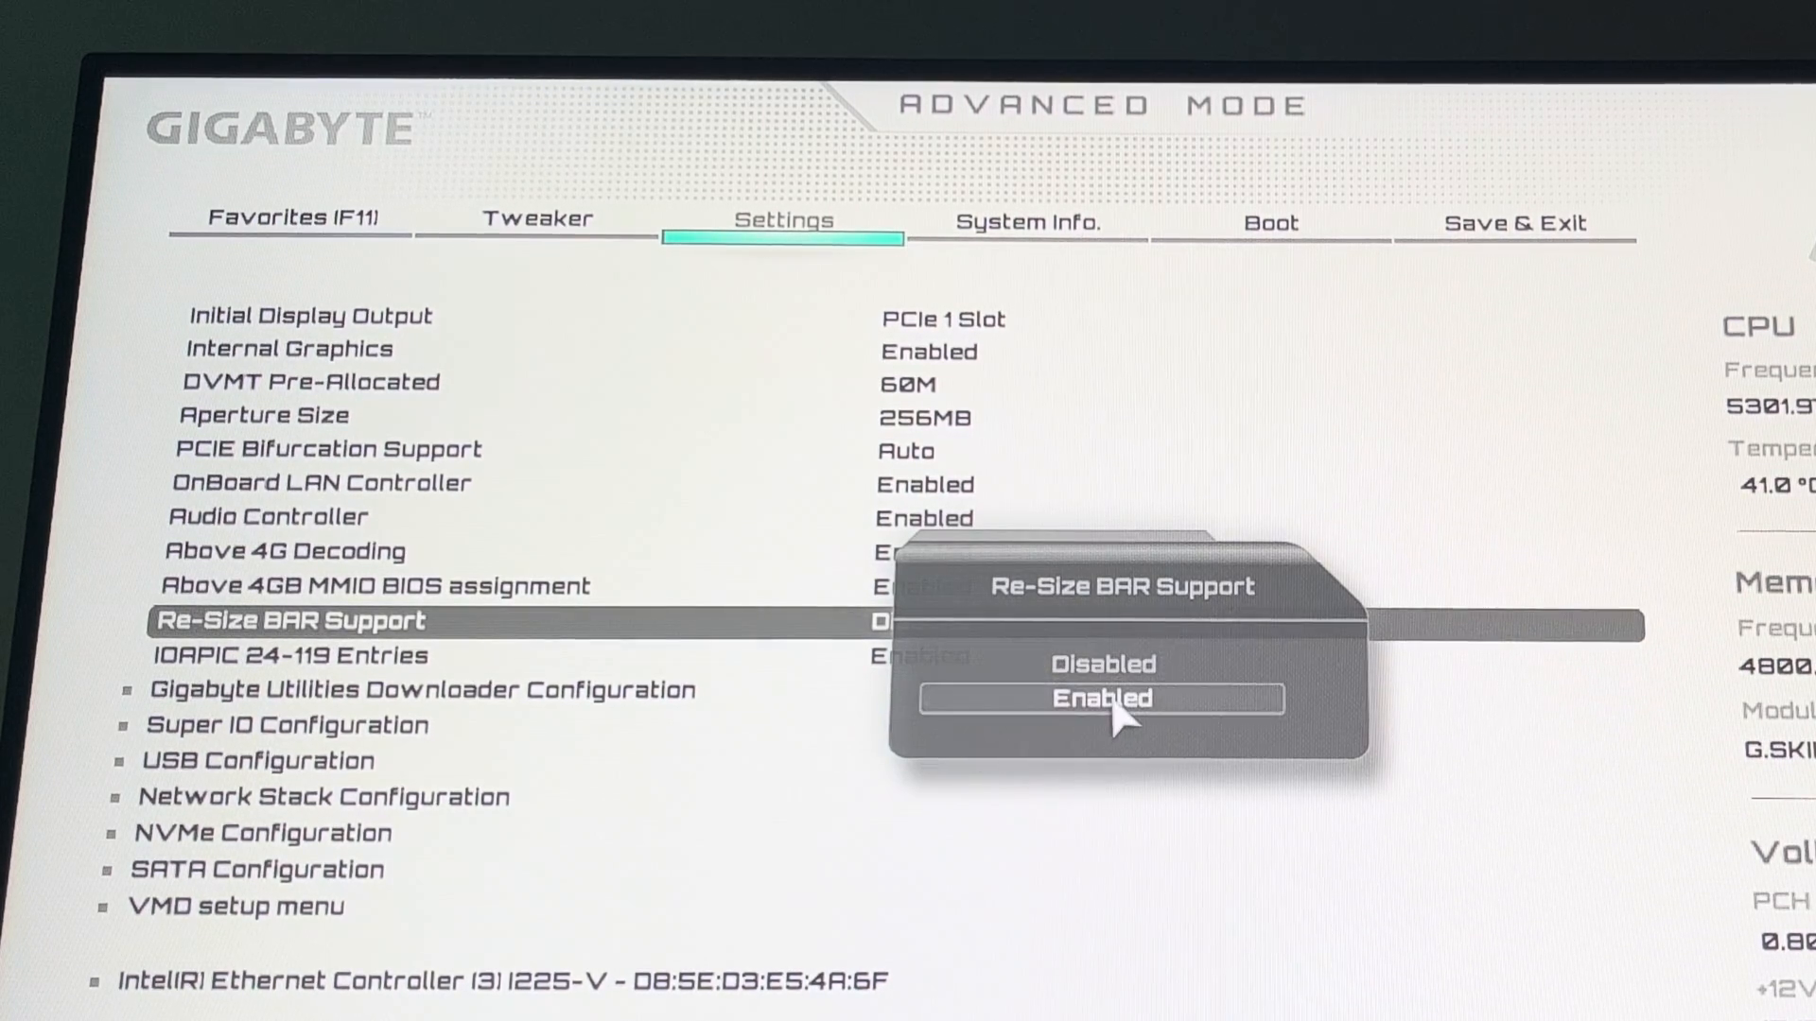
{"action": "left_click", "coordinate": [1099, 698]}
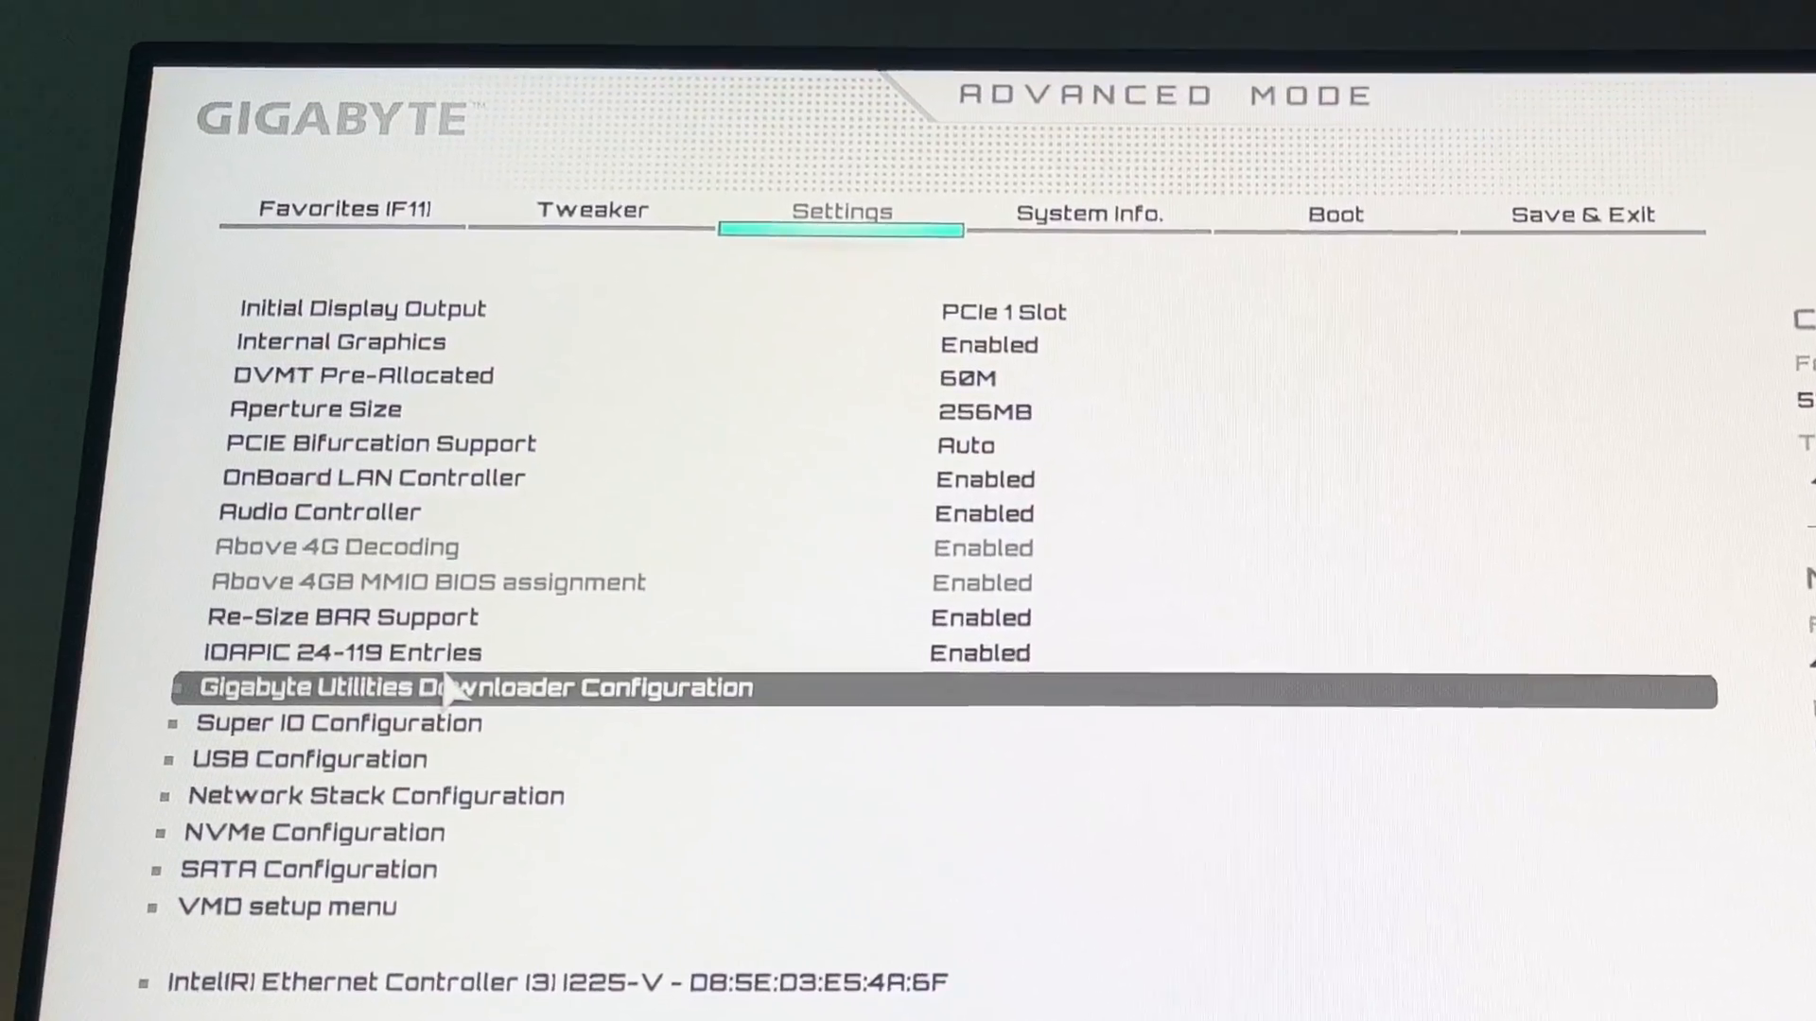
Step: Set Gigabyte Utilities Downloader to Disabled in its configuration page
{"action": "left_click", "coordinate": [452, 686]}
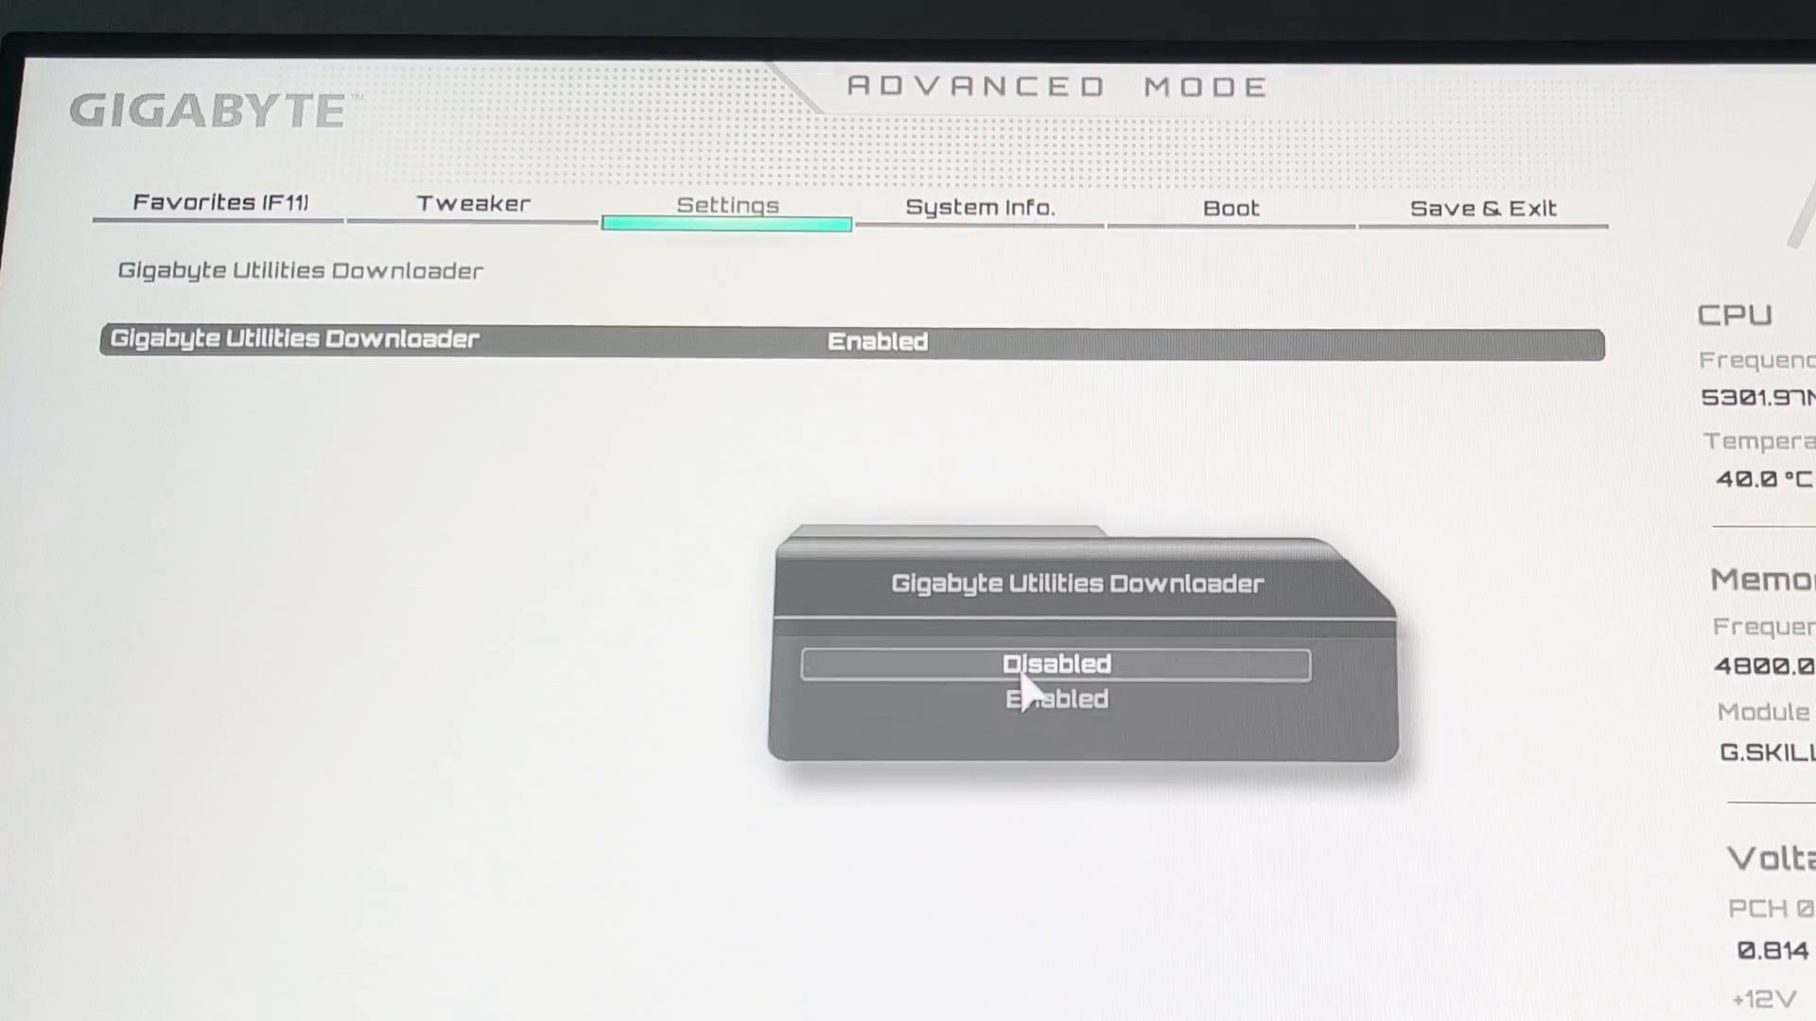
{"action": "left_click", "coordinate": [1056, 664]}
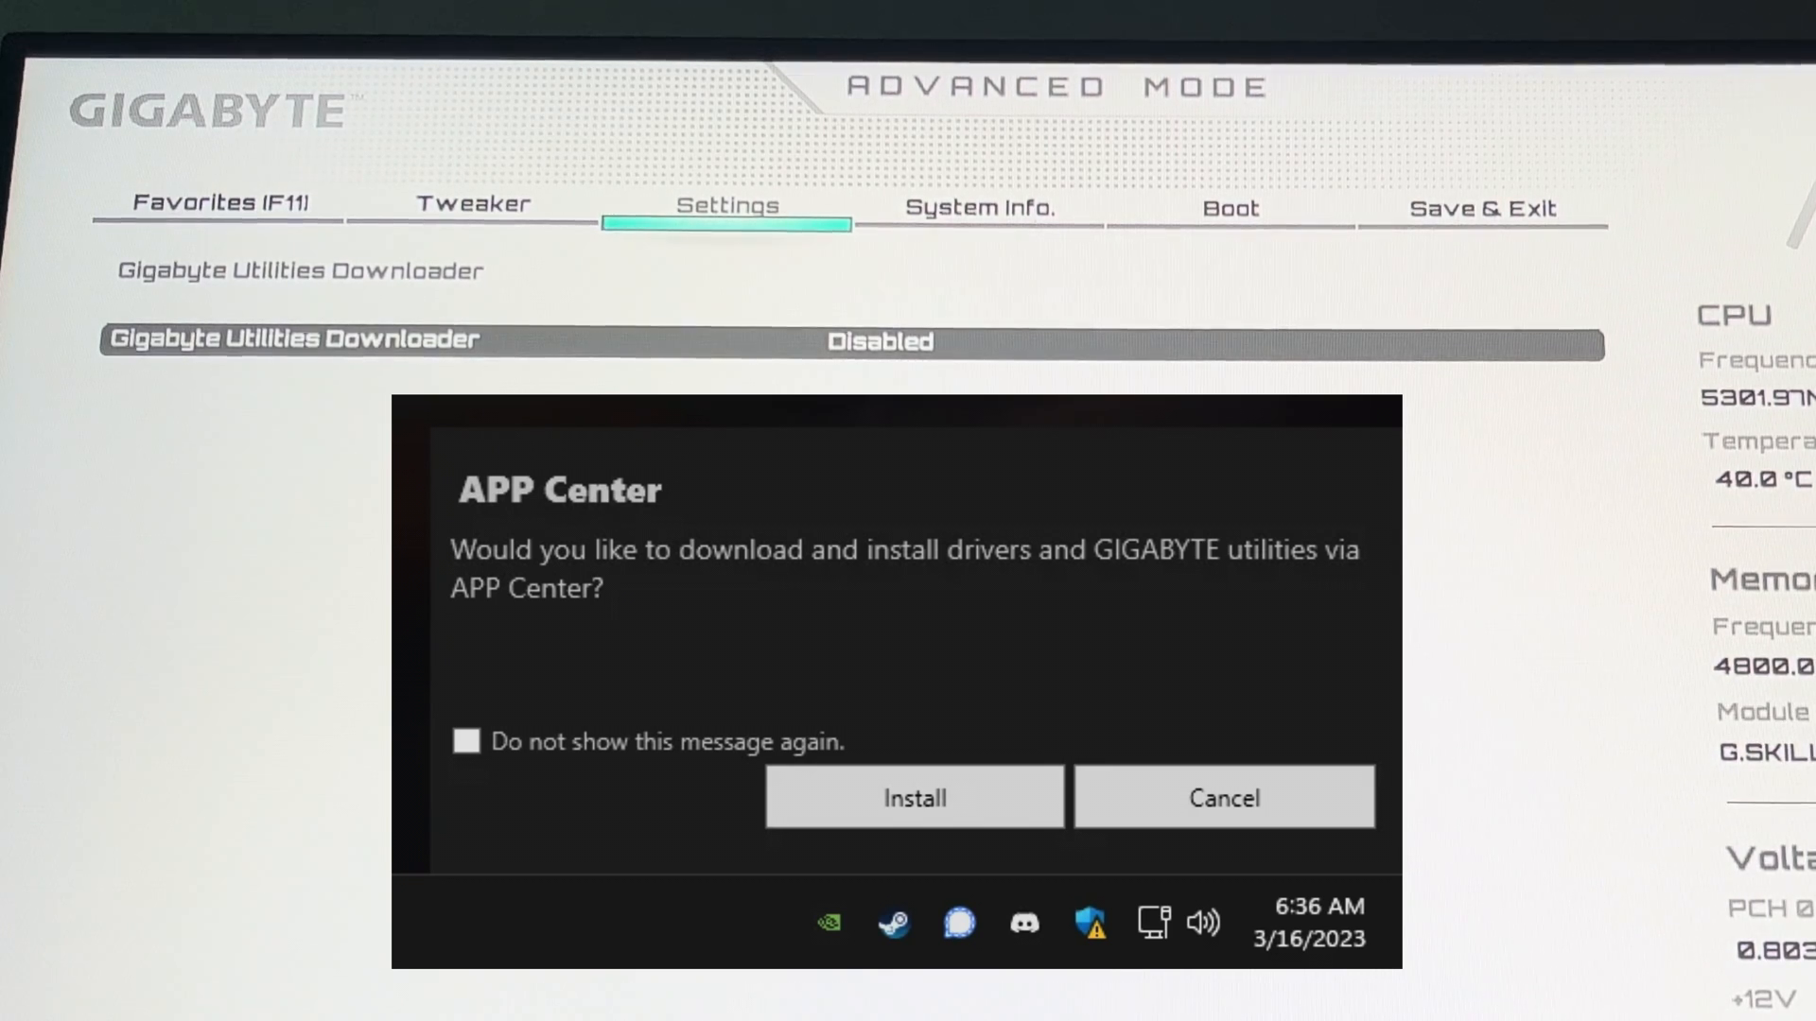
{"action": "left_click", "coordinate": [1222, 796]}
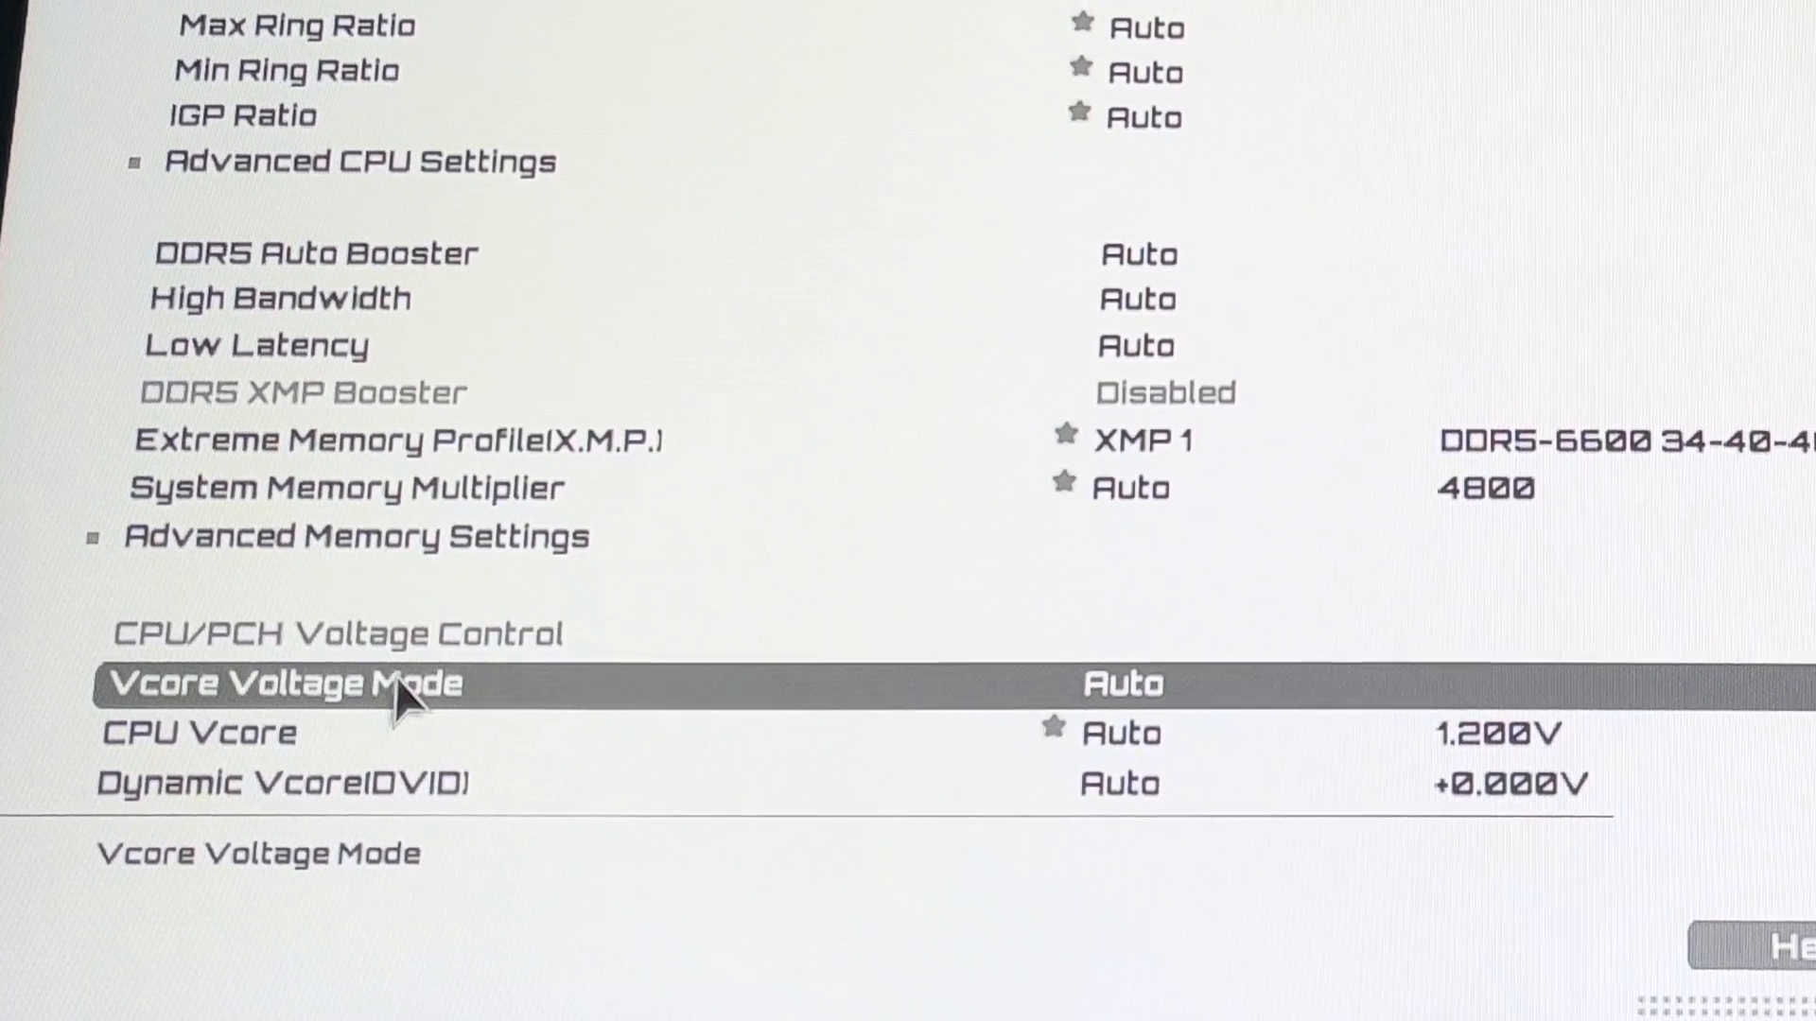
Step: Change Tweaker's Vcore Voltage Mode to Adaptive Vcore
{"action": "left_click", "coordinate": [278, 682]}
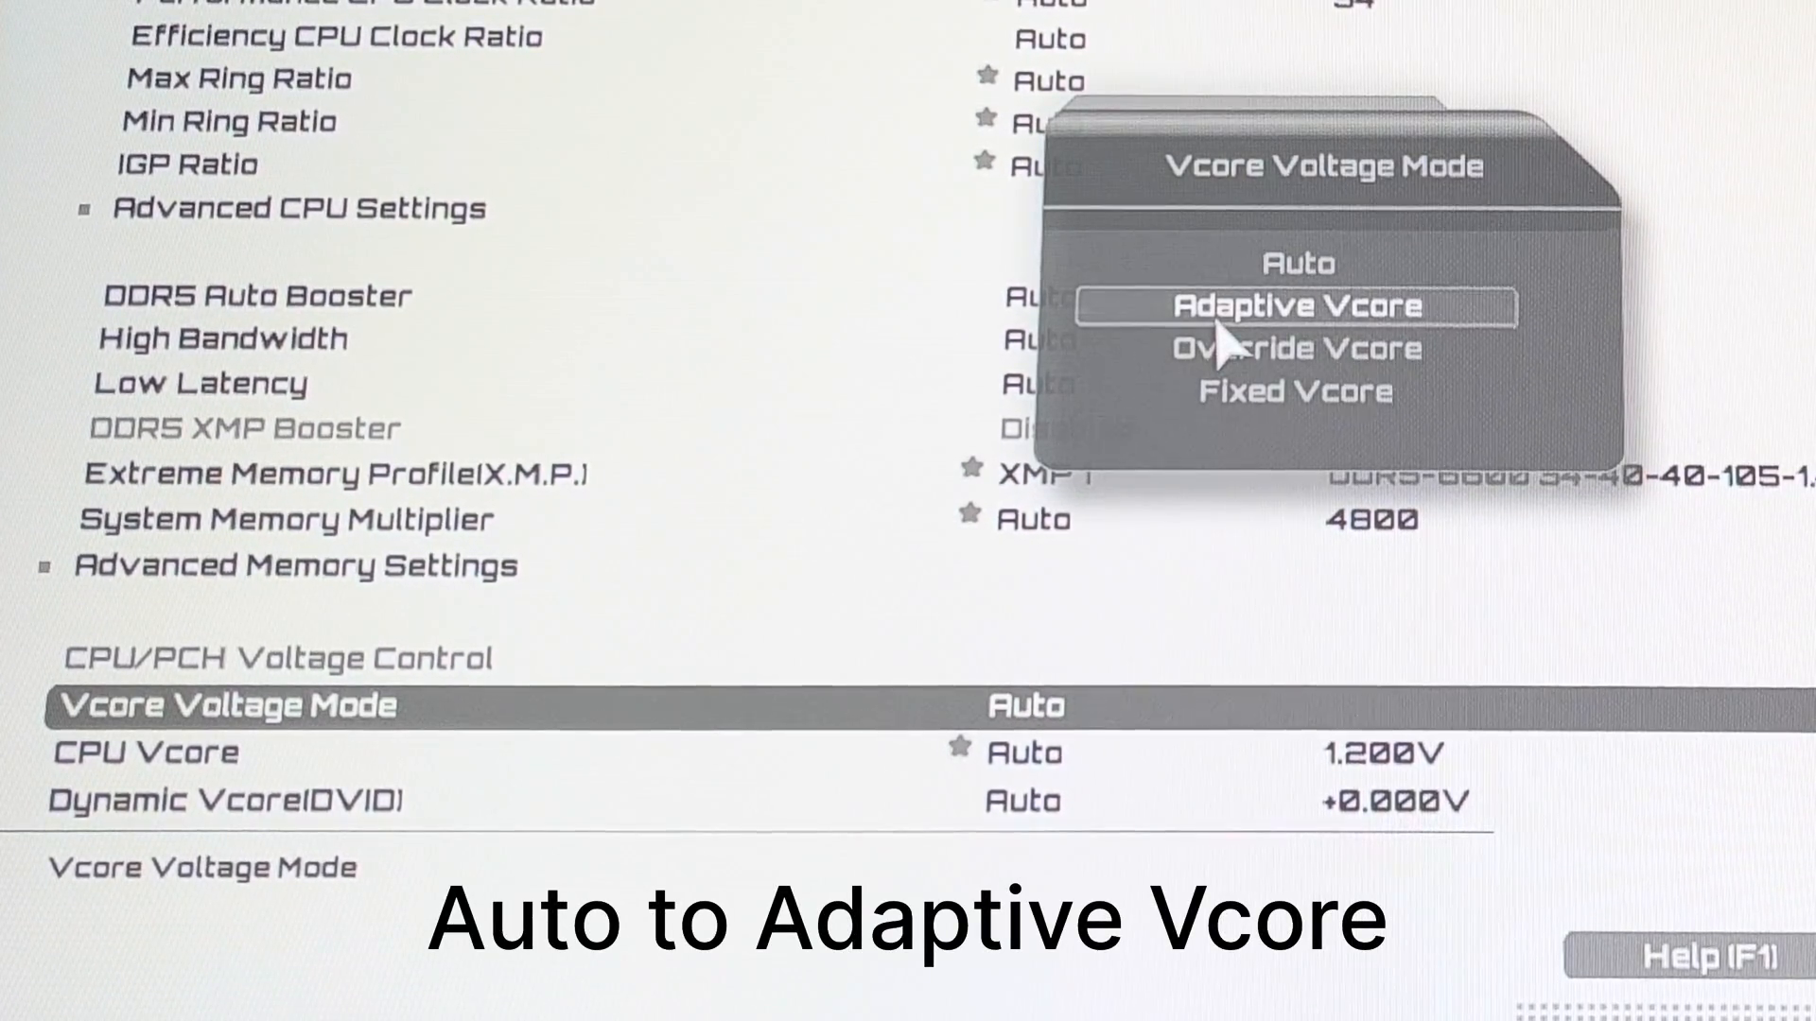
{"action": "left_click", "coordinate": [1294, 304]}
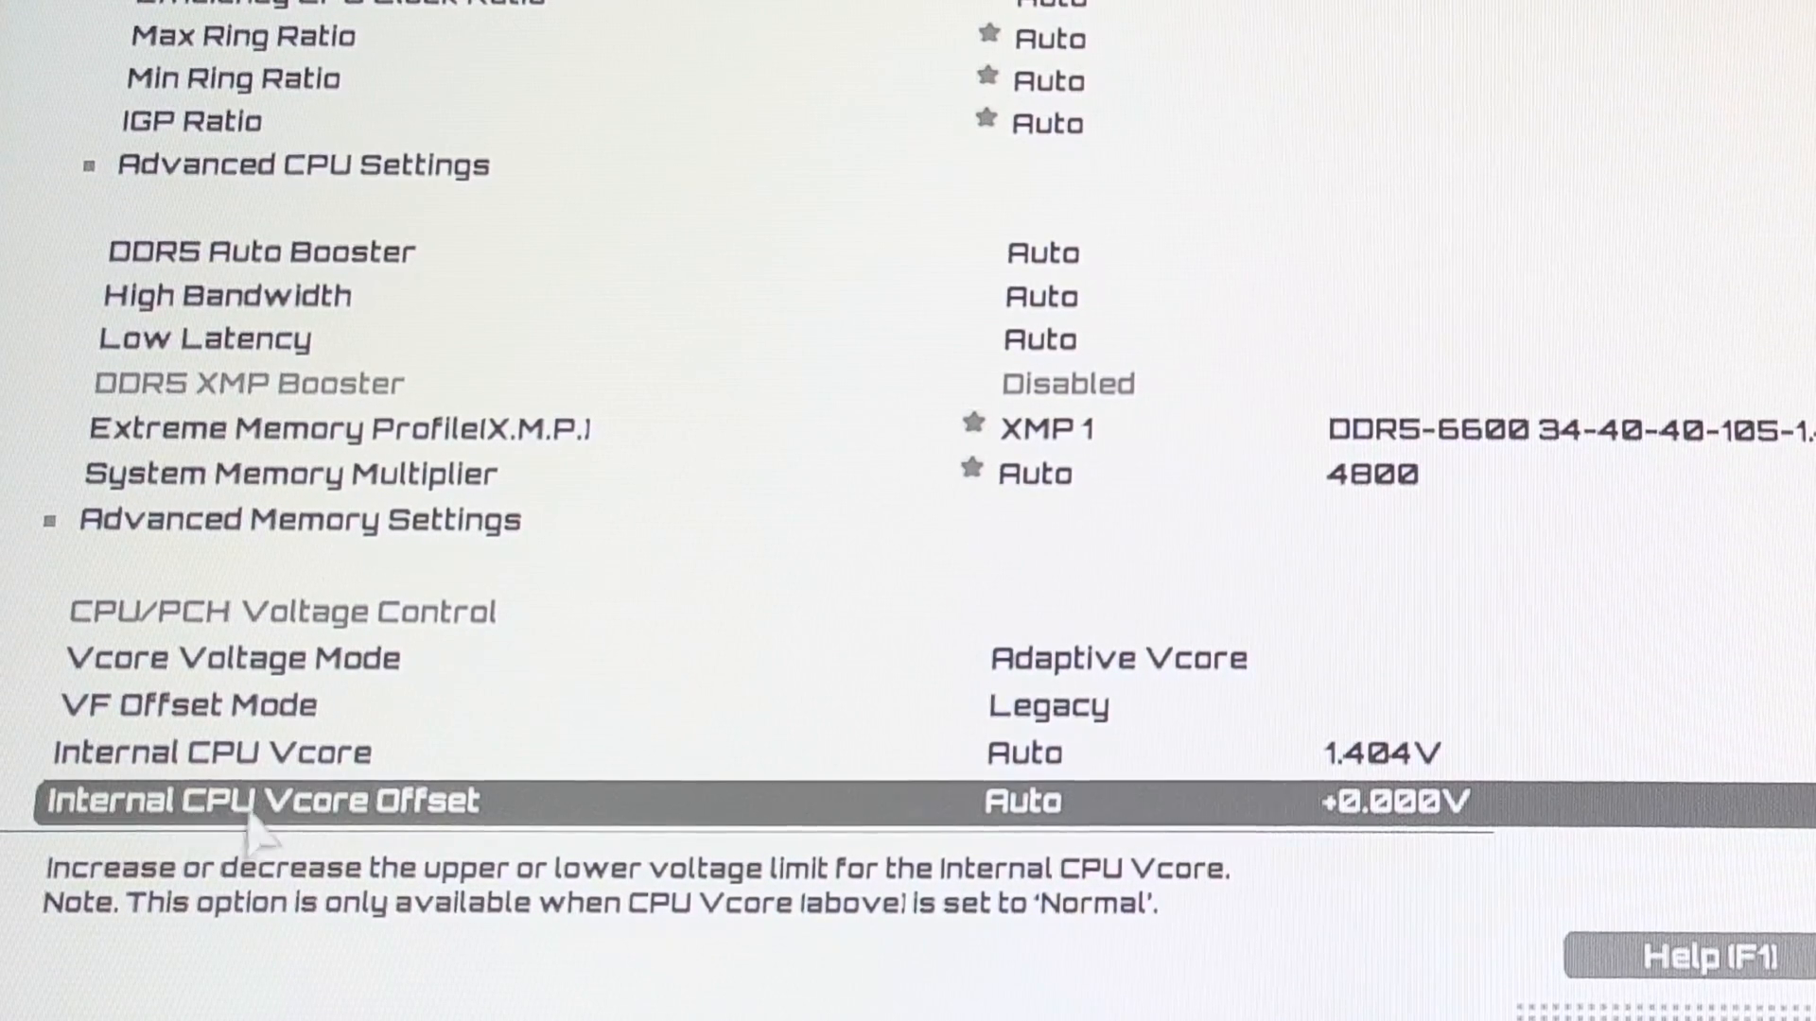
{"action": "mouse_move", "coordinate": [475, 831]}
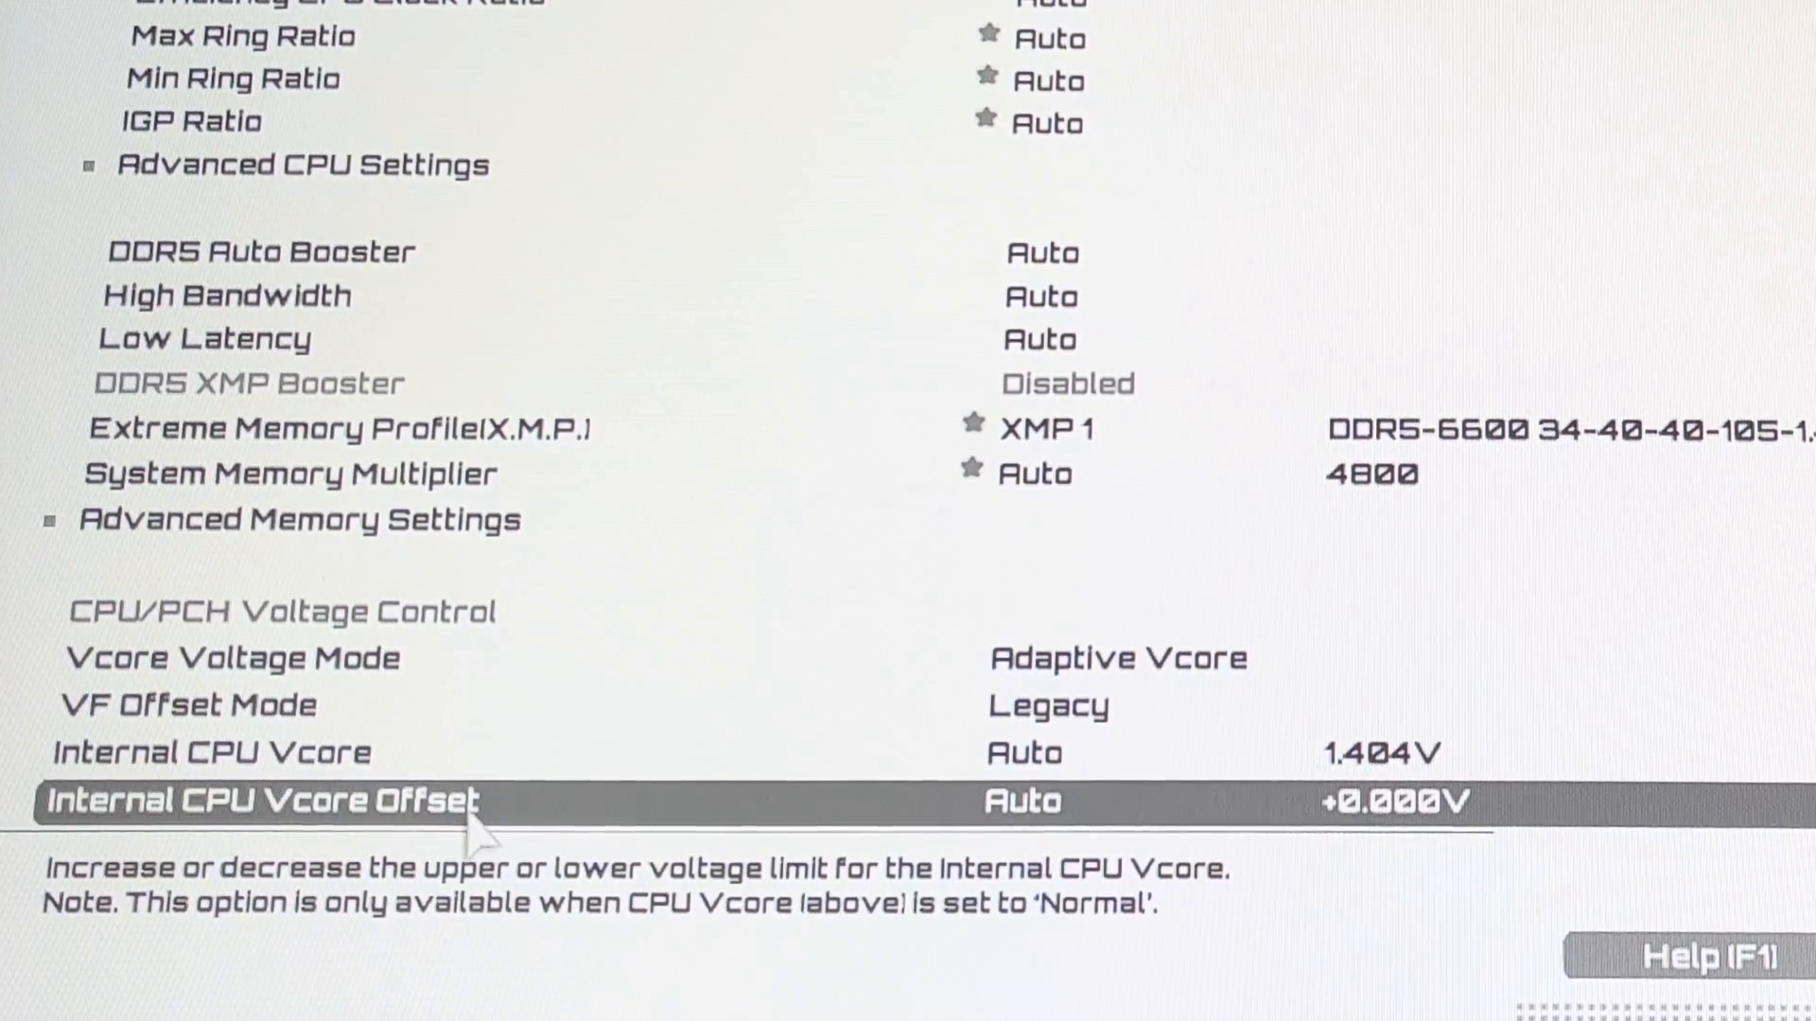
{"action": "mouse_move", "coordinate": [325, 810]}
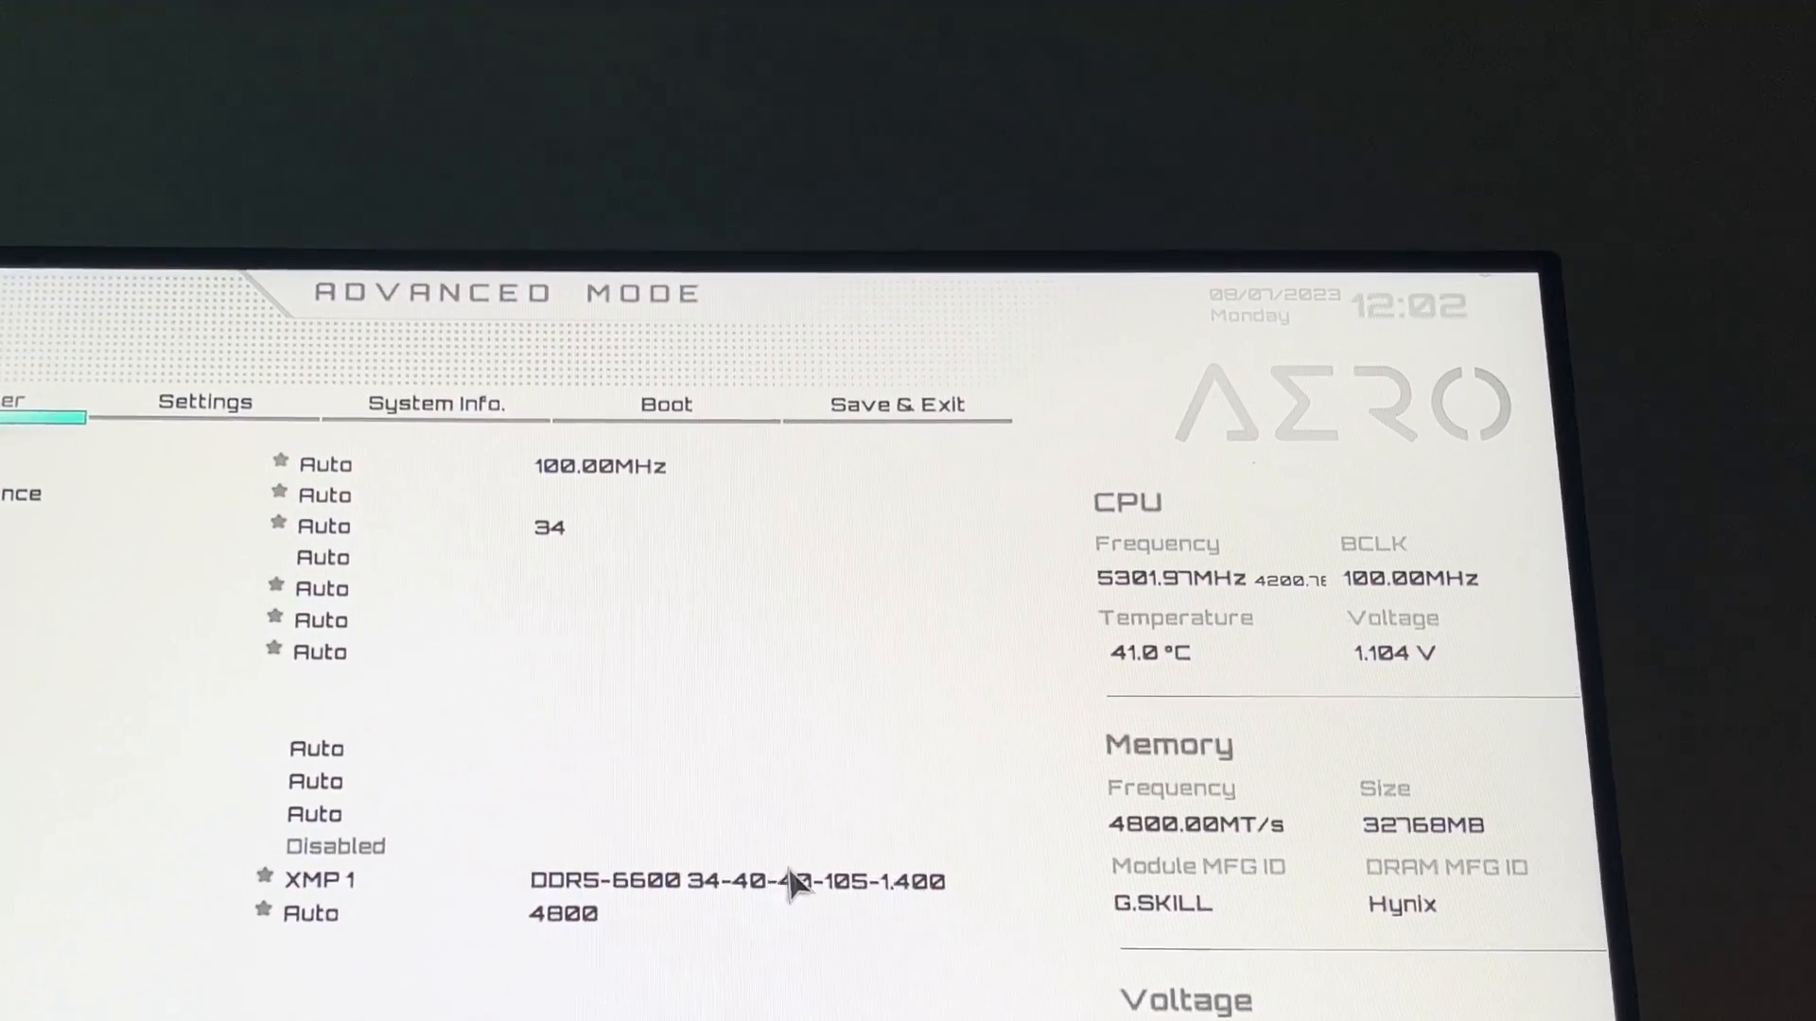
Step: Go to the Save & Exit page
{"action": "left_click", "coordinate": [897, 404]}
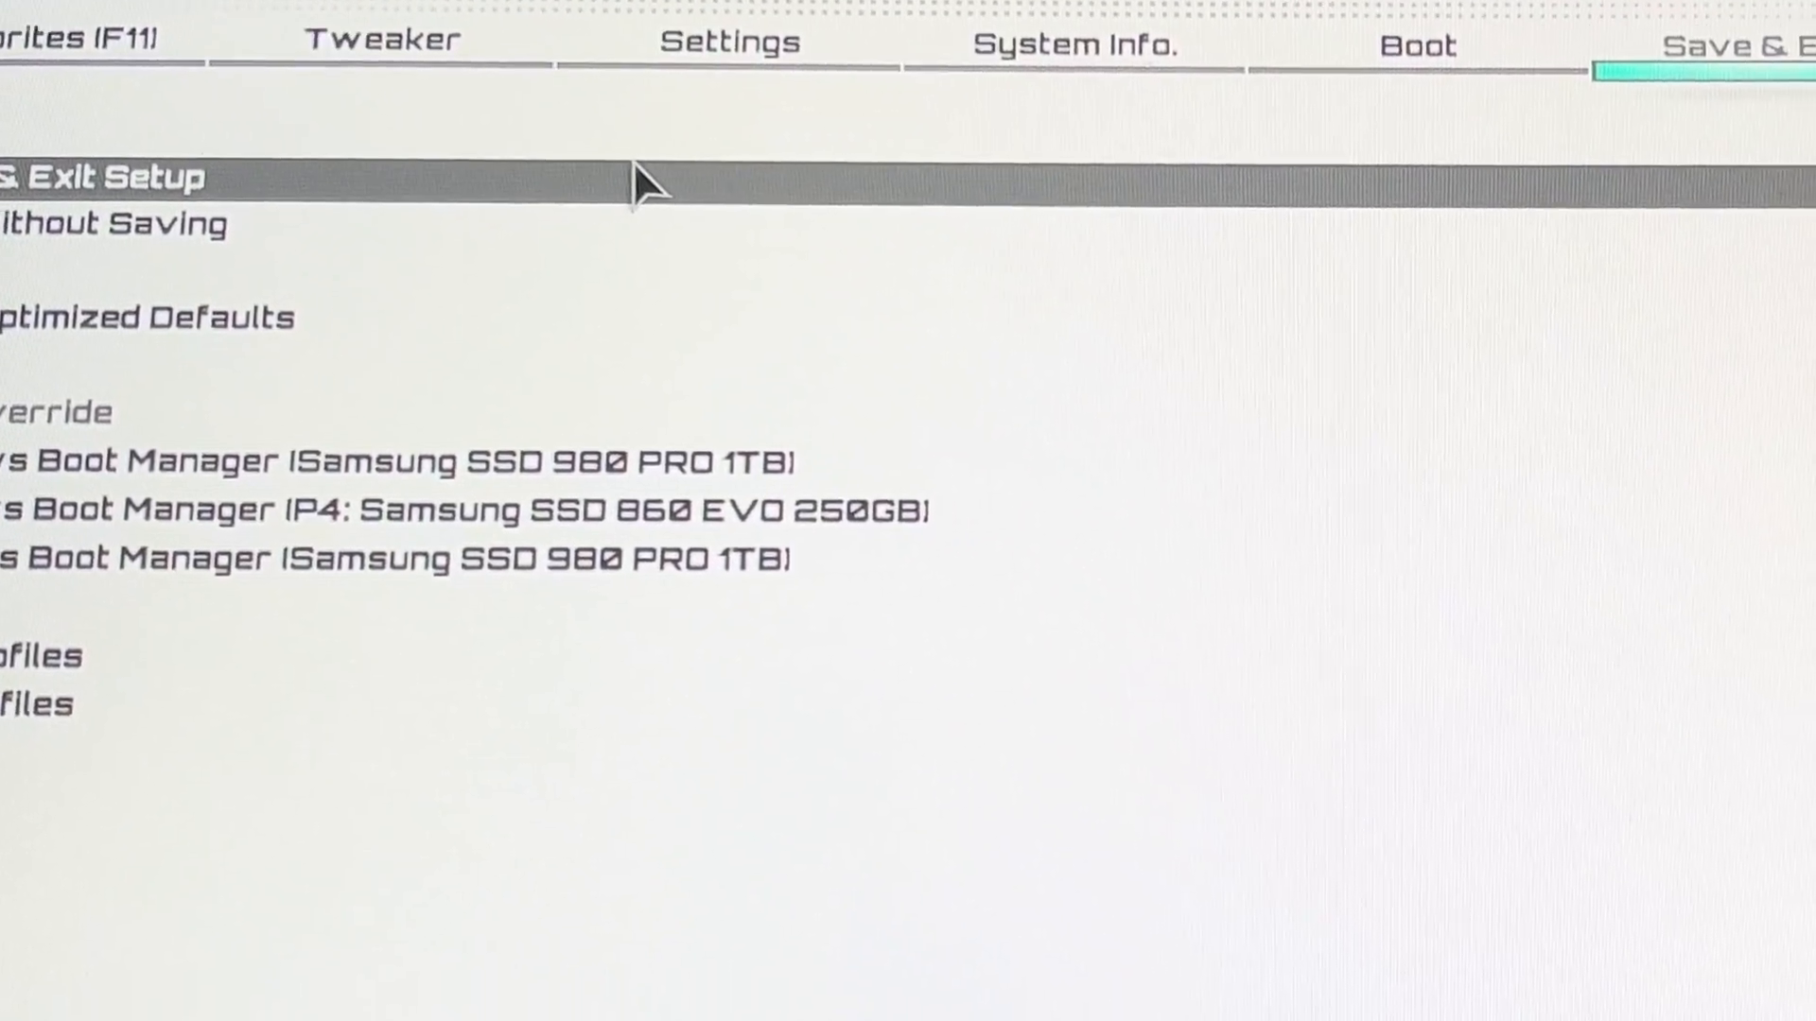